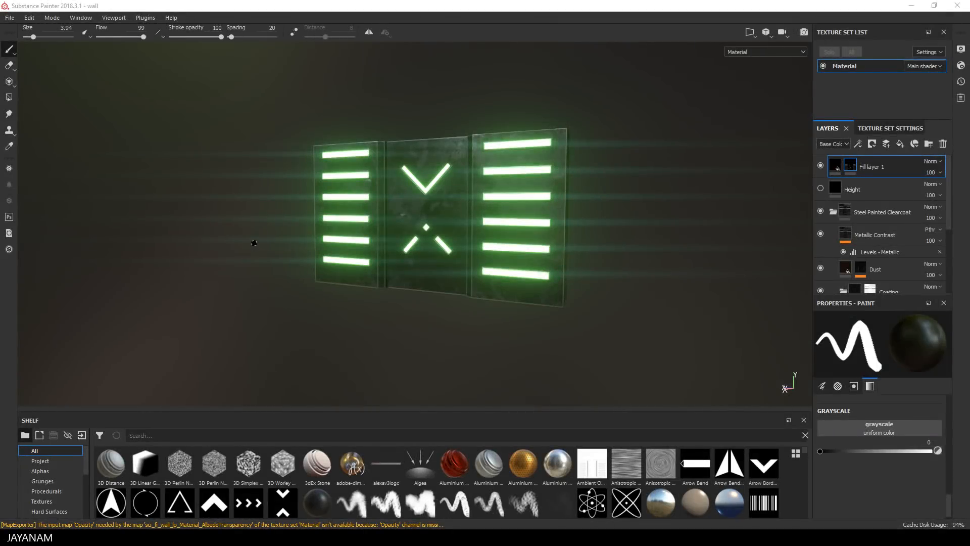
pyautogui.moveTo(243, 253)
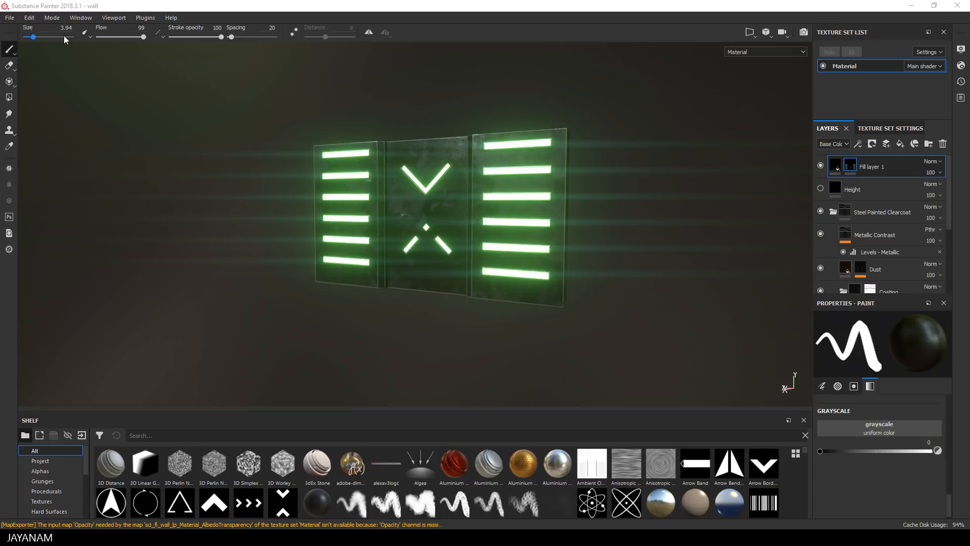
# Step: Bring up Export Textures and expand the Material set to list its four output maps
pyautogui.click(8, 17)
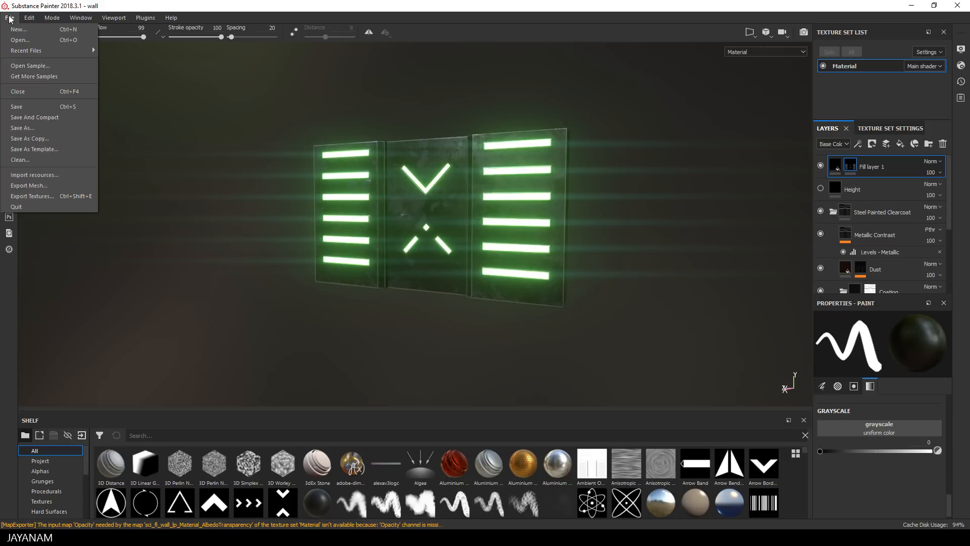
pyautogui.moveTo(74, 127)
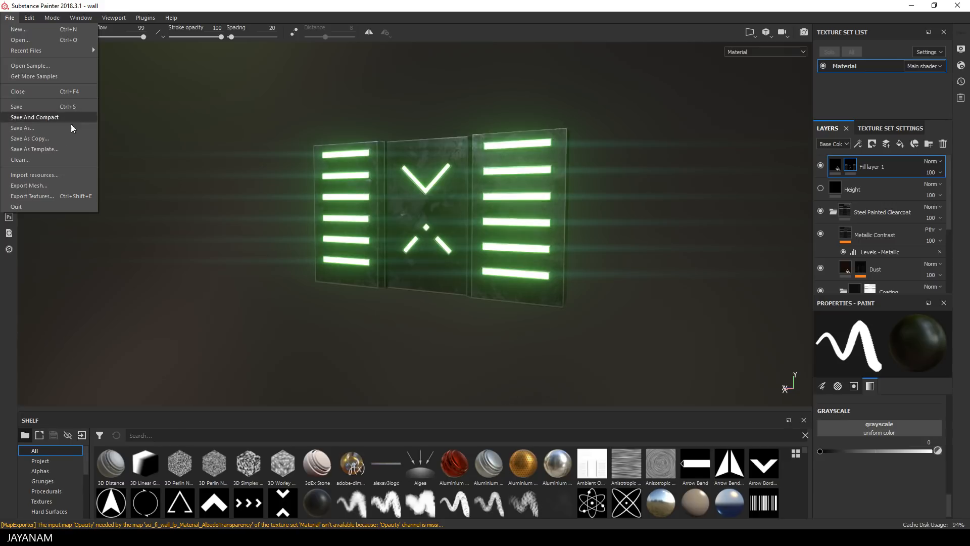
pyautogui.click(32, 196)
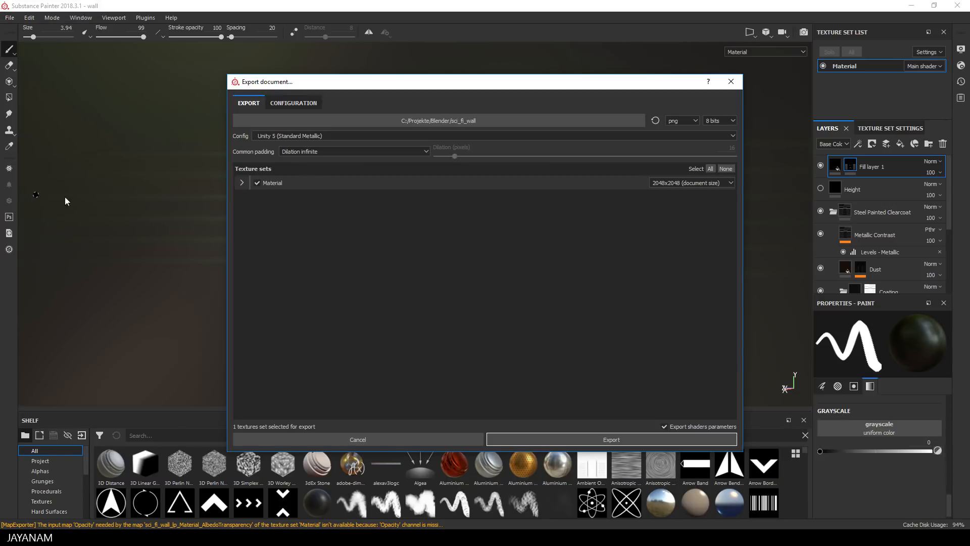
pyautogui.click(241, 182)
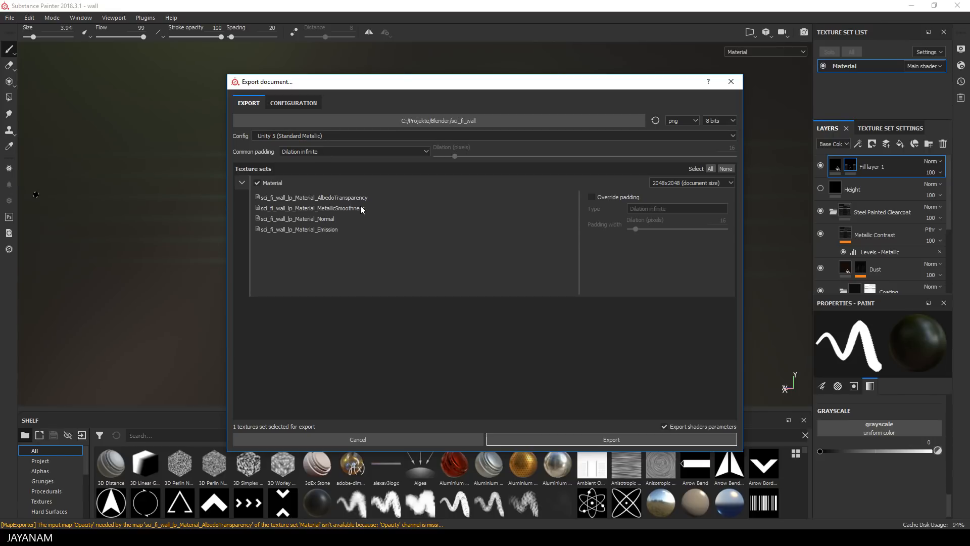
pyautogui.moveTo(327, 220)
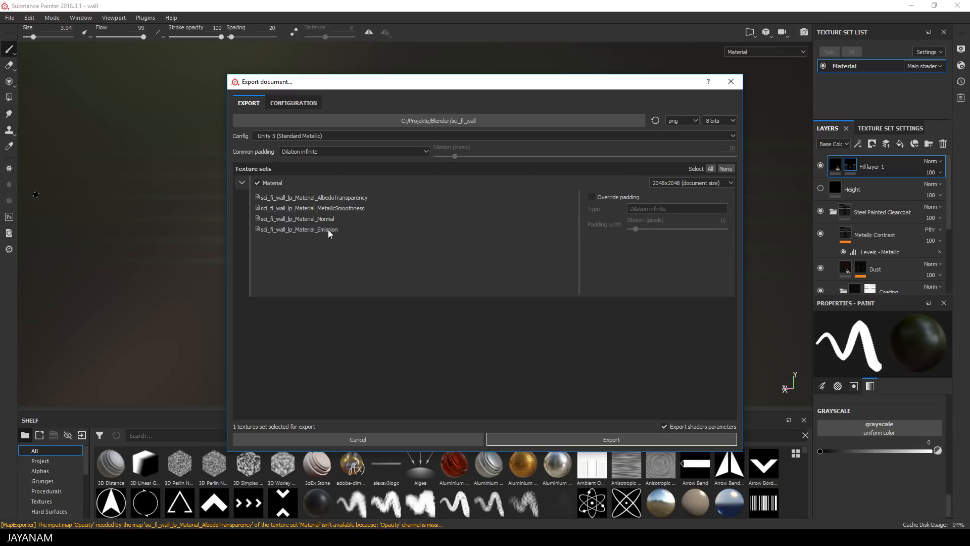
# Step: Check the Unity 5 Standard Metallic preset, then export the four maps as PNGs
pyautogui.click(293, 103)
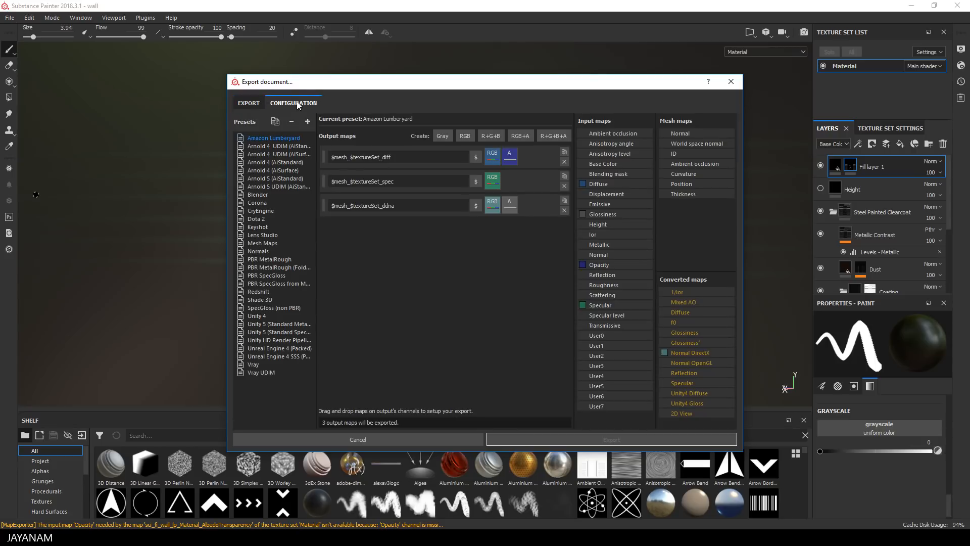
pyautogui.click(279, 323)
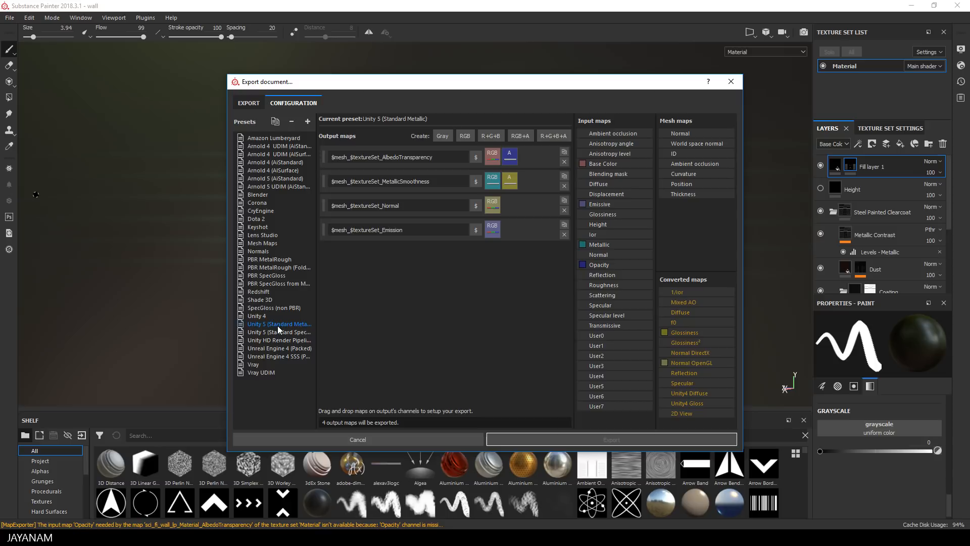
pyautogui.moveTo(495, 206)
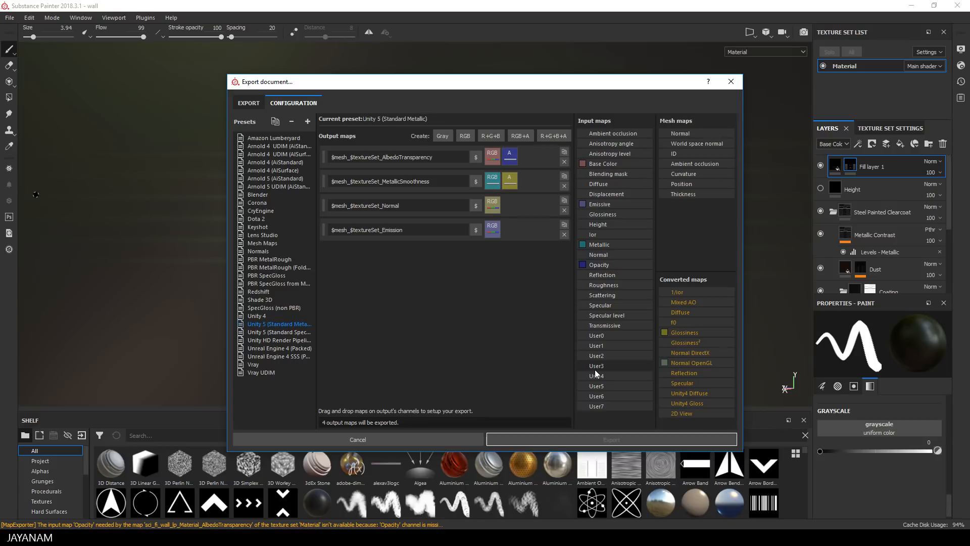
pyautogui.click(249, 103)
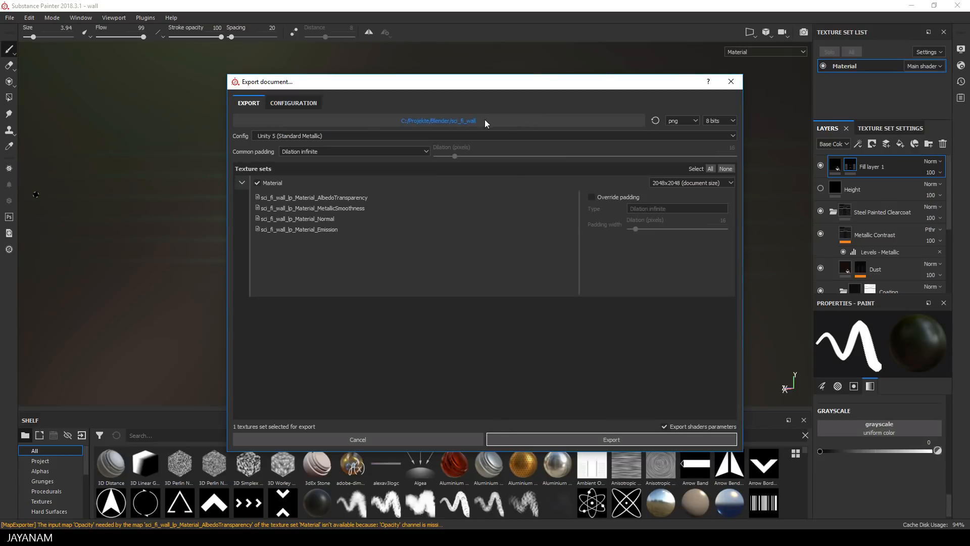
pyautogui.click(612, 439)
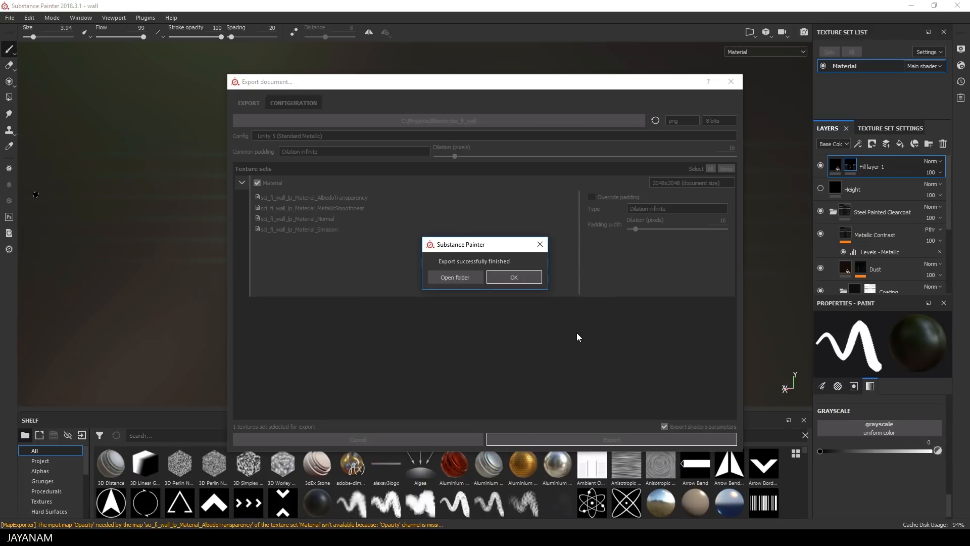
# Step: Show the sci_fi_wall folder in File Explorer and check the exported PNG maps
pyautogui.click(454, 277)
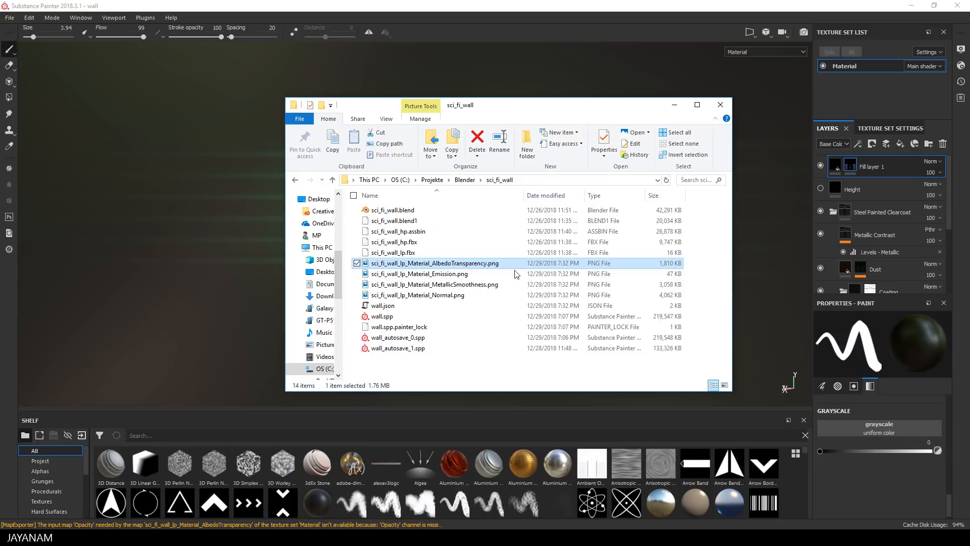
pyautogui.click(435, 284)
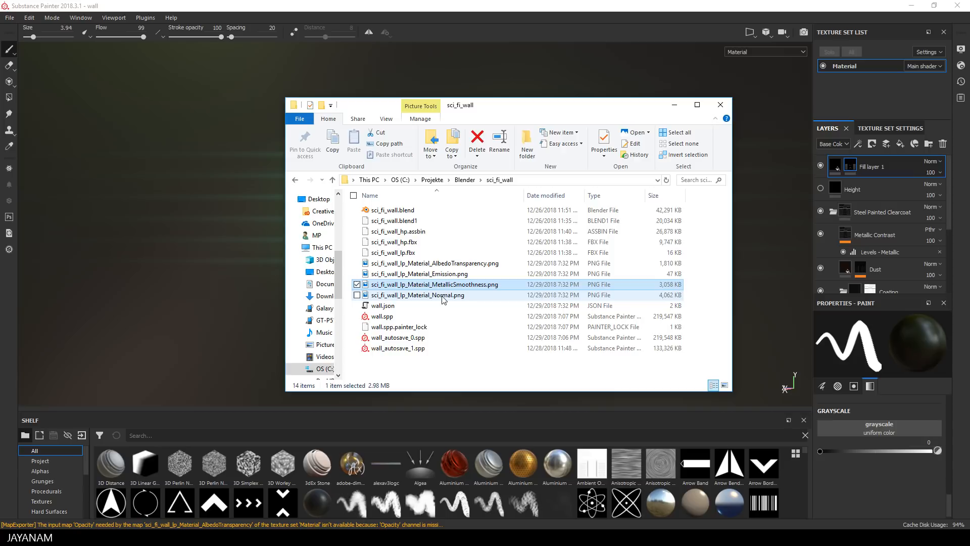
pyautogui.click(419, 295)
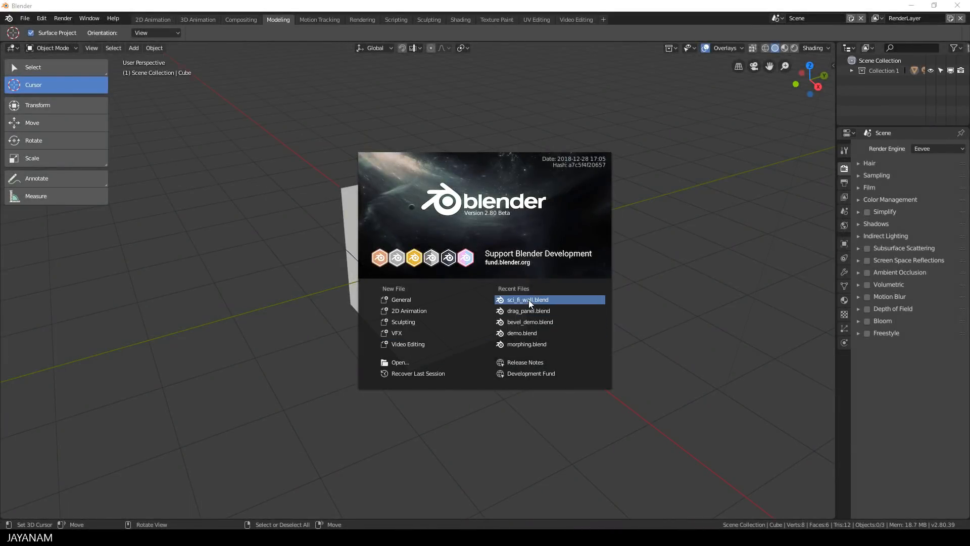
# Step: Load sci_fi_wall.blend, hide wall_hp and leave wall_lp selected in object mode
pyautogui.click(528, 299)
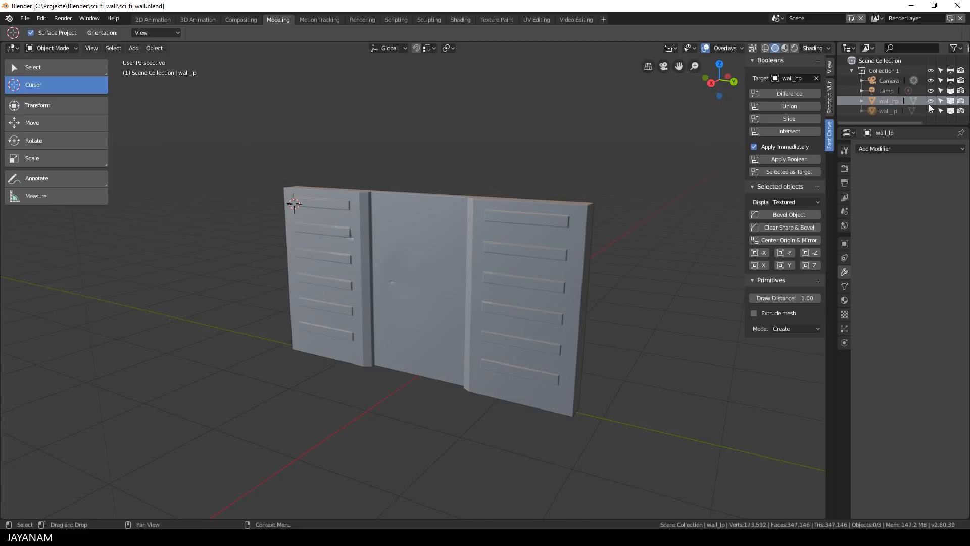
pyautogui.click(929, 112)
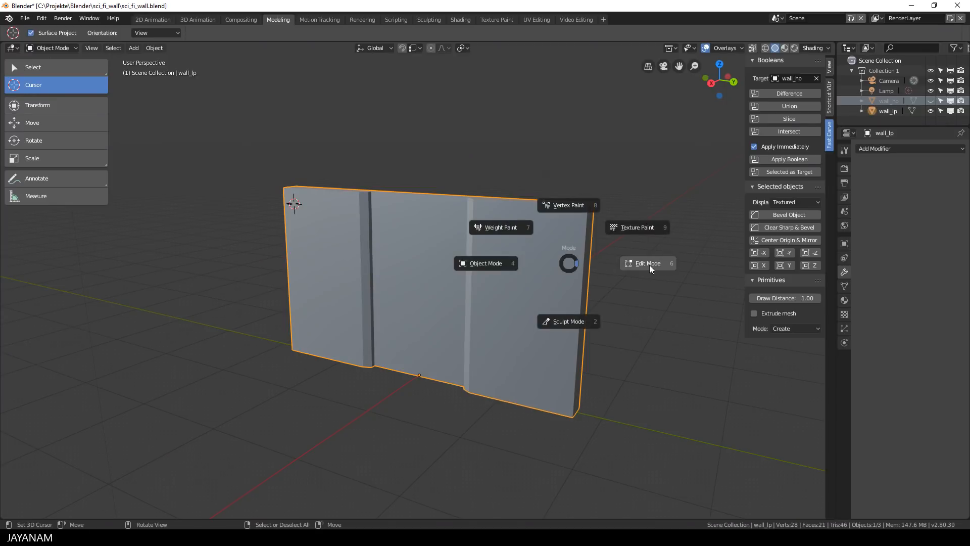
pyautogui.click(647, 263)
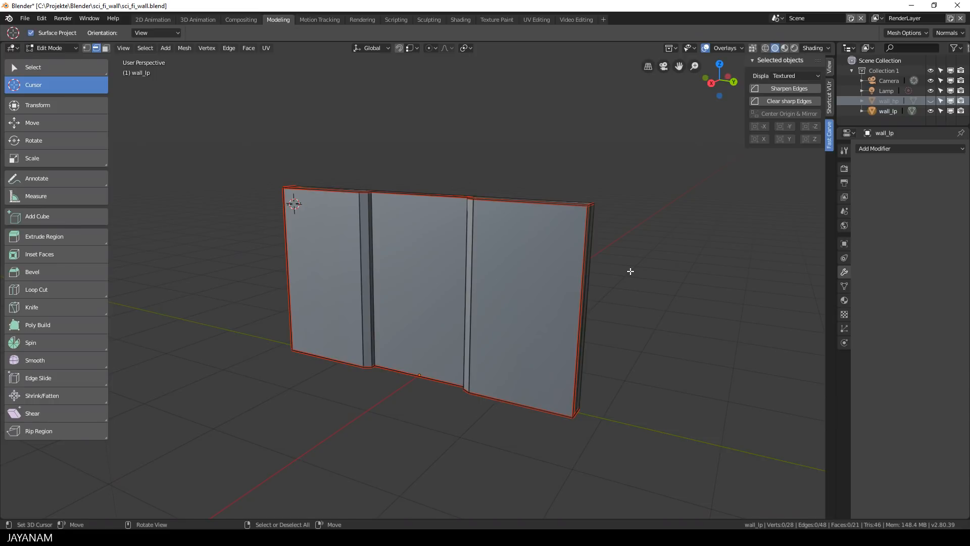
pyautogui.press('Tab')
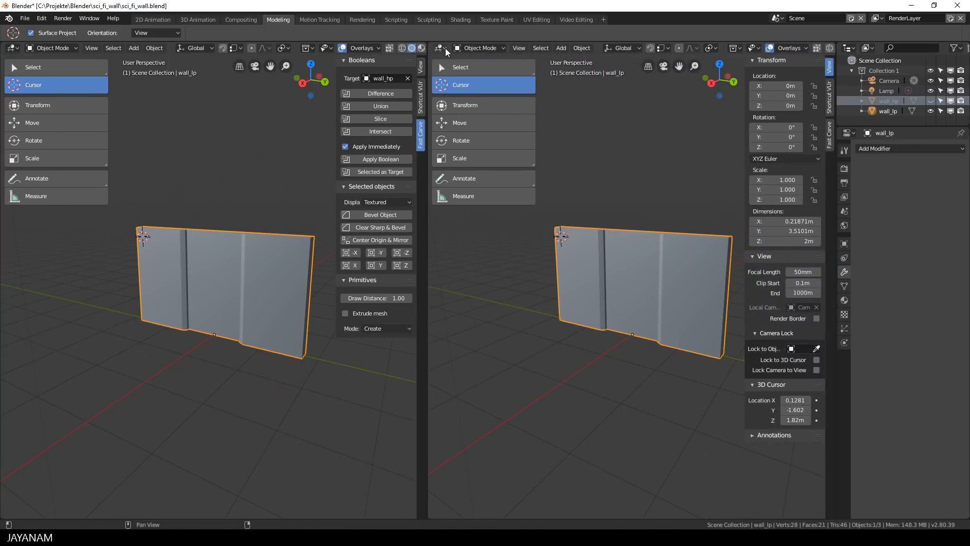
# Step: Make the right area a Shader Editor showing the wall material, with Node Wrangler tools visible
pyautogui.click(440, 47)
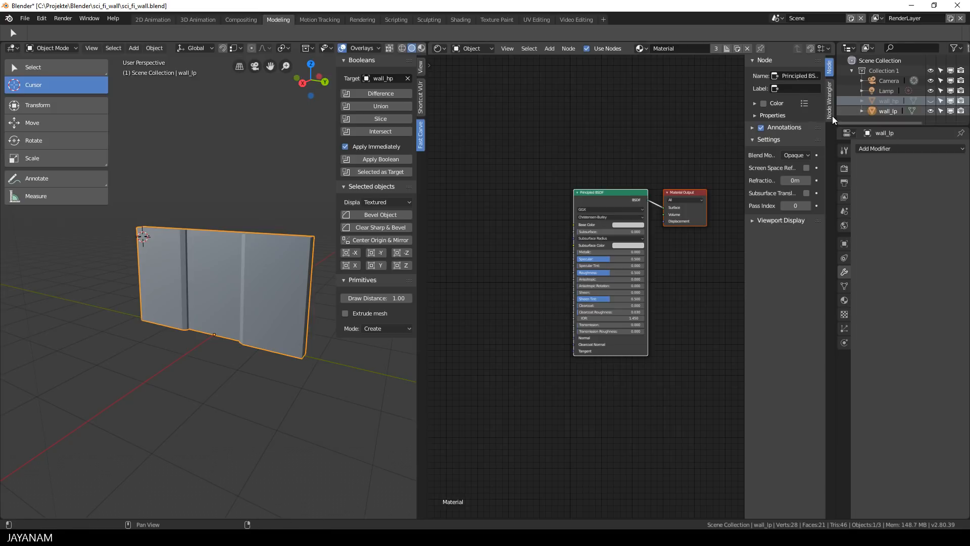
pyautogui.click(830, 96)
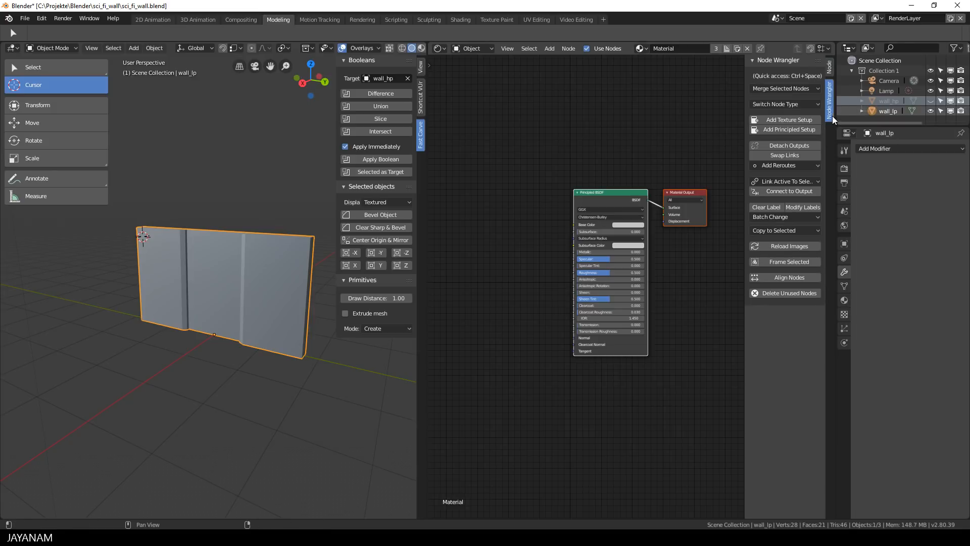
pyautogui.moveTo(827, 121)
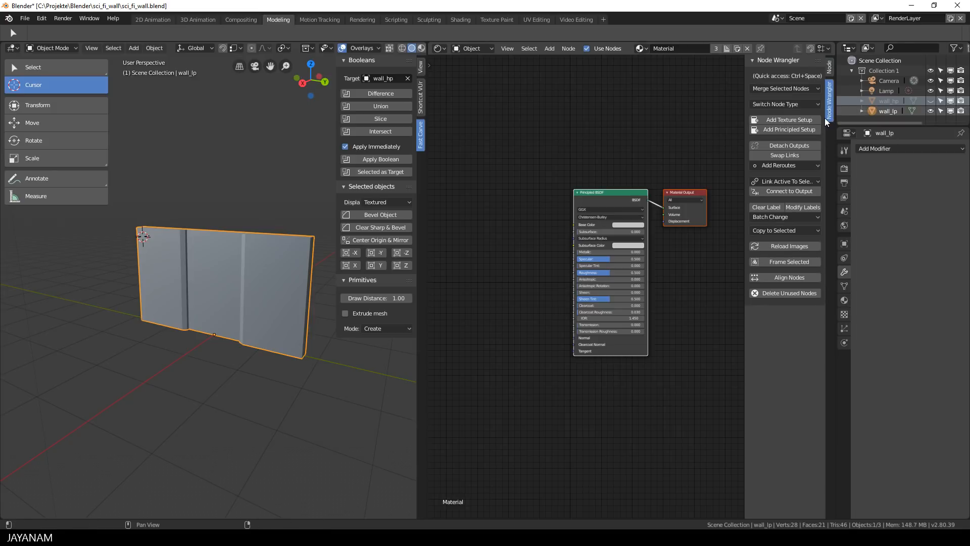
pyautogui.click(43, 18)
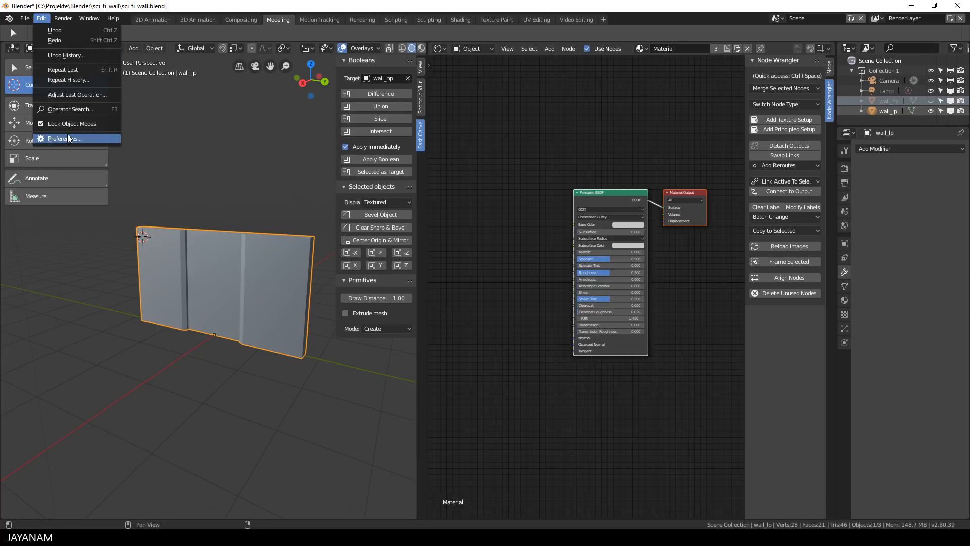
pyautogui.click(63, 137)
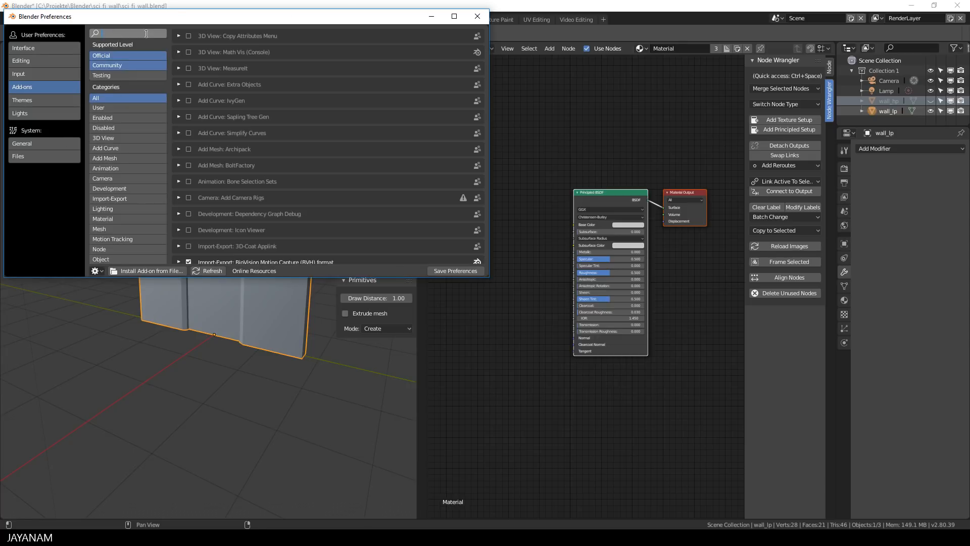
pyautogui.write('nod')
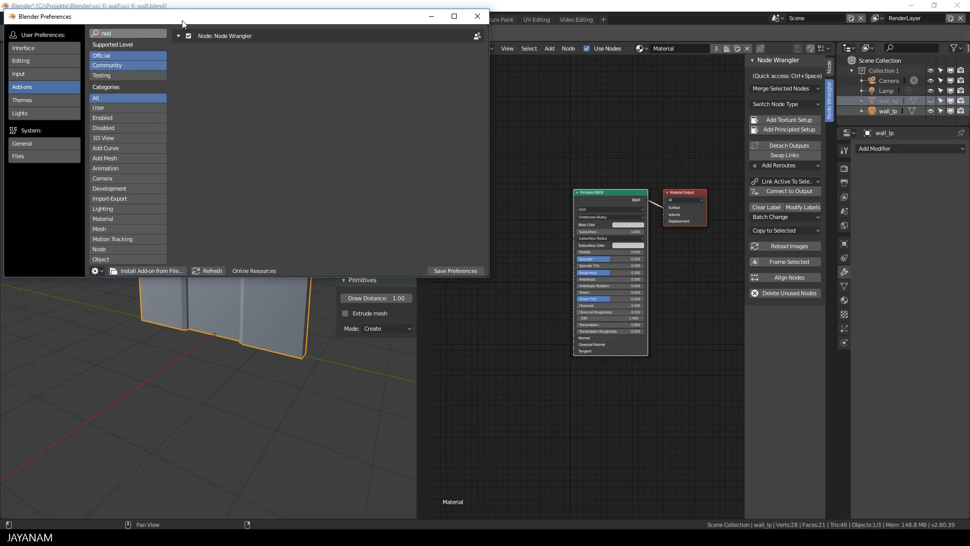
pyautogui.click(180, 37)
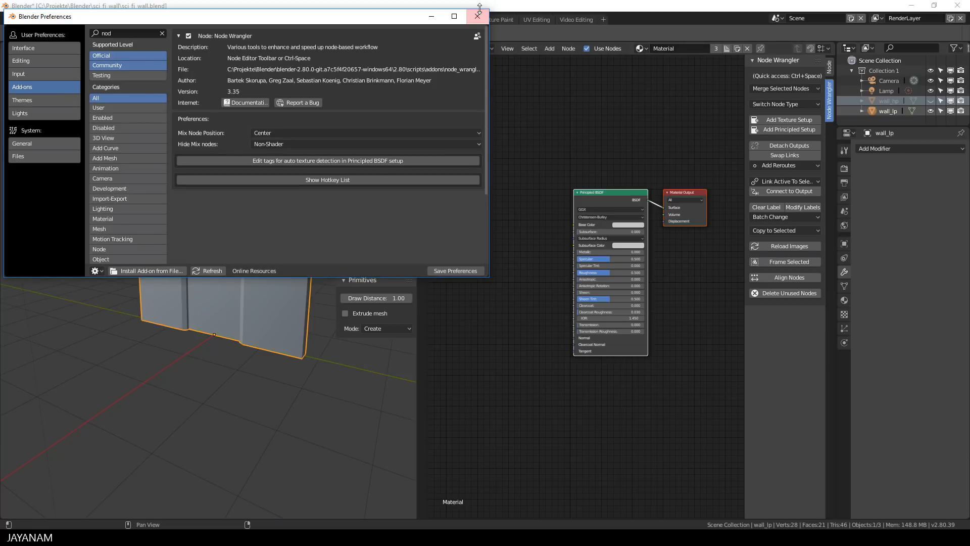
pyautogui.click(475, 16)
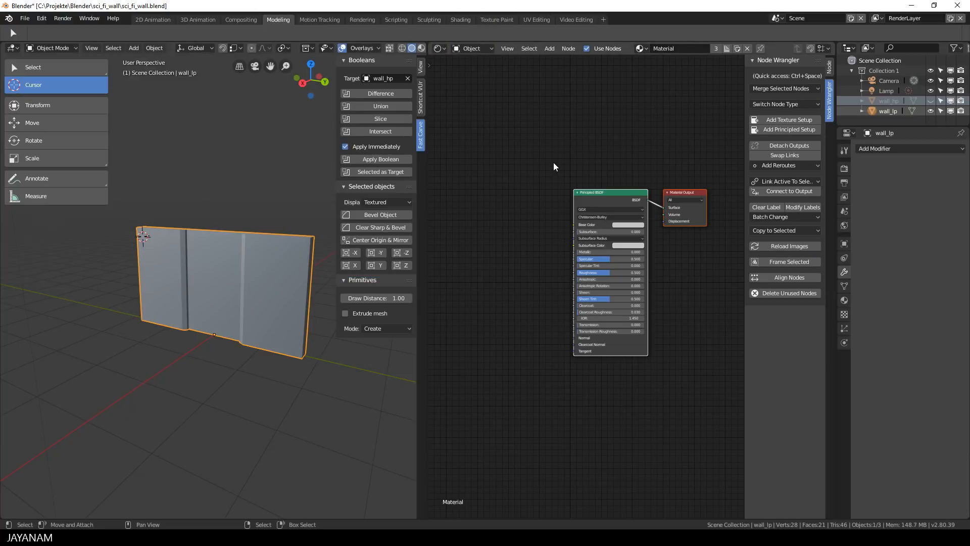
# Step: Wire the exported Material maps into Principled BSDF via Node Wrangler and show the wall in Material Preview
pyautogui.click(784, 119)
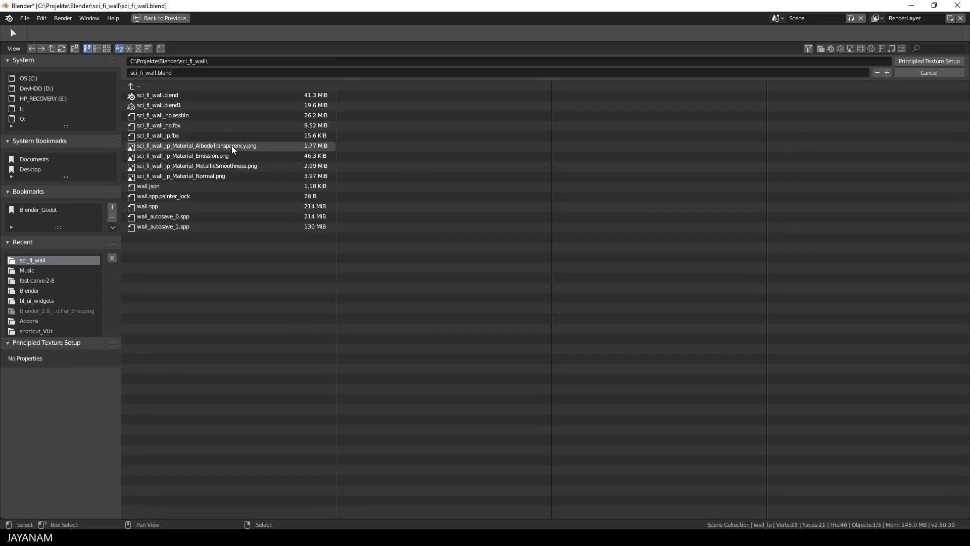
pyautogui.moveTo(232, 145); pyautogui.dragTo(192, 180)
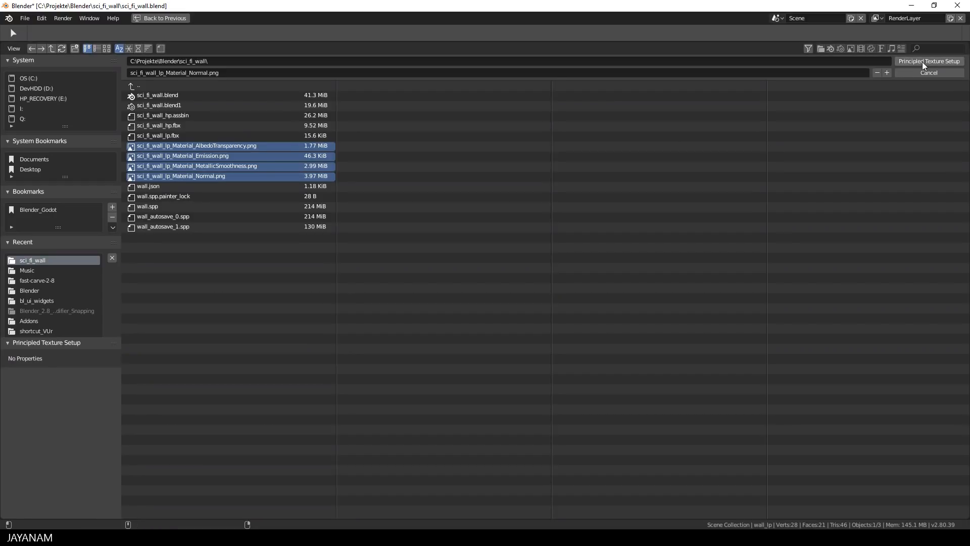
pyautogui.click(930, 61)
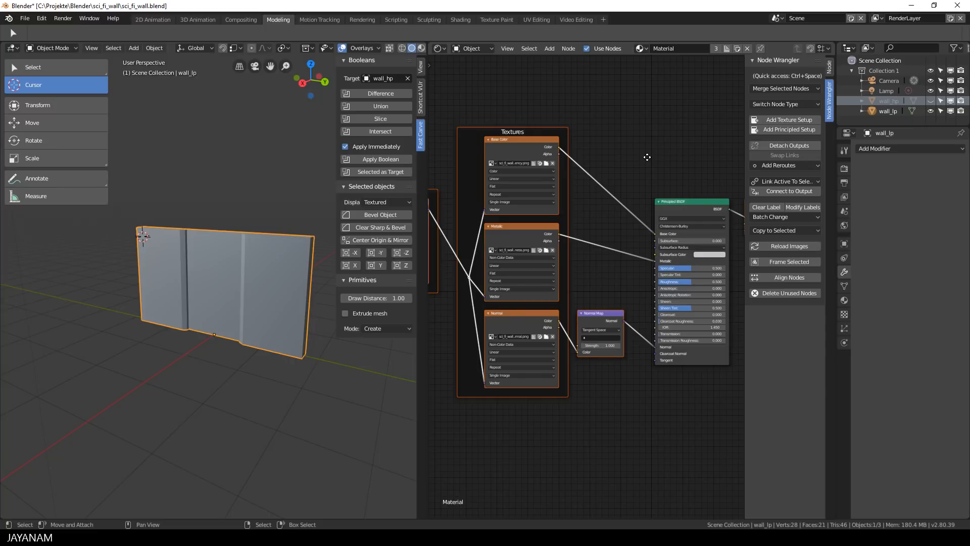
pyautogui.moveTo(283, 171)
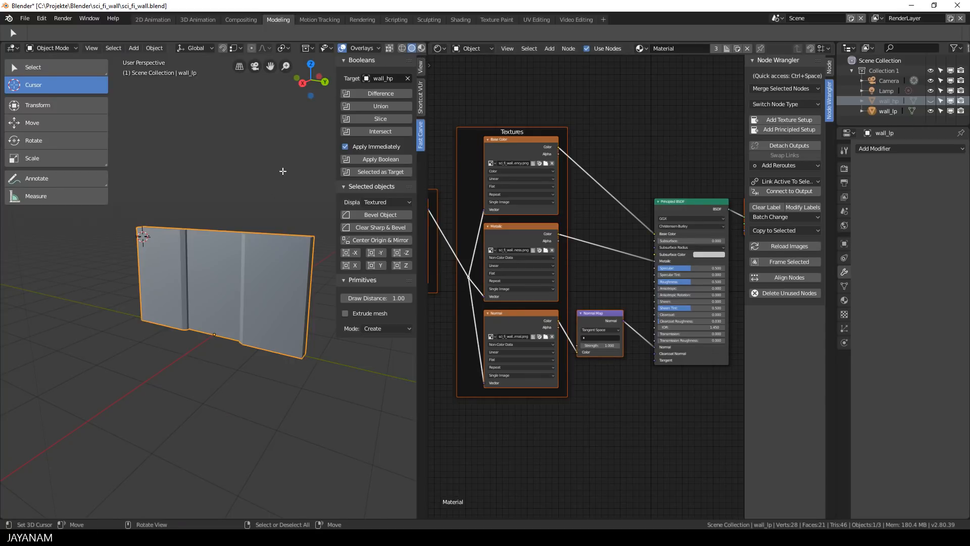
pyautogui.moveTo(290, 260)
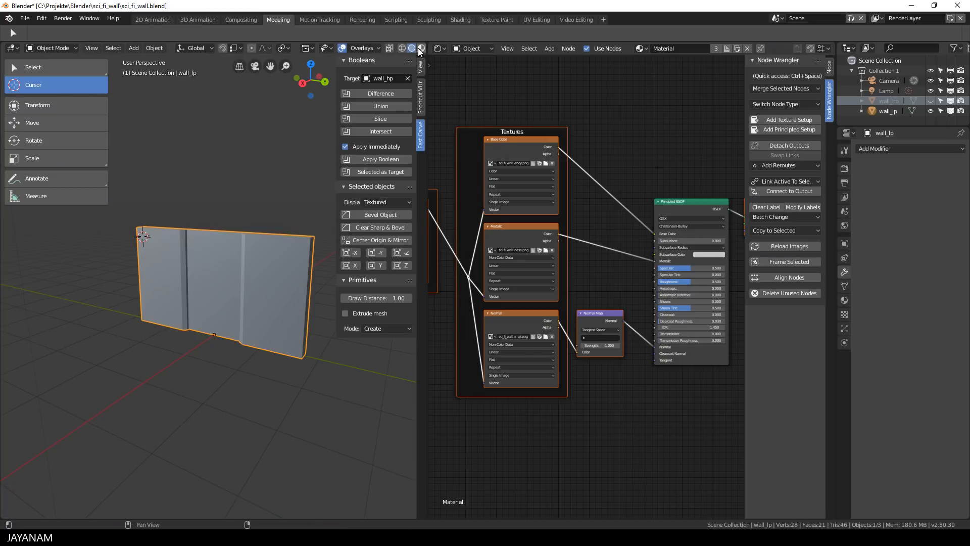
pyautogui.click(422, 48)
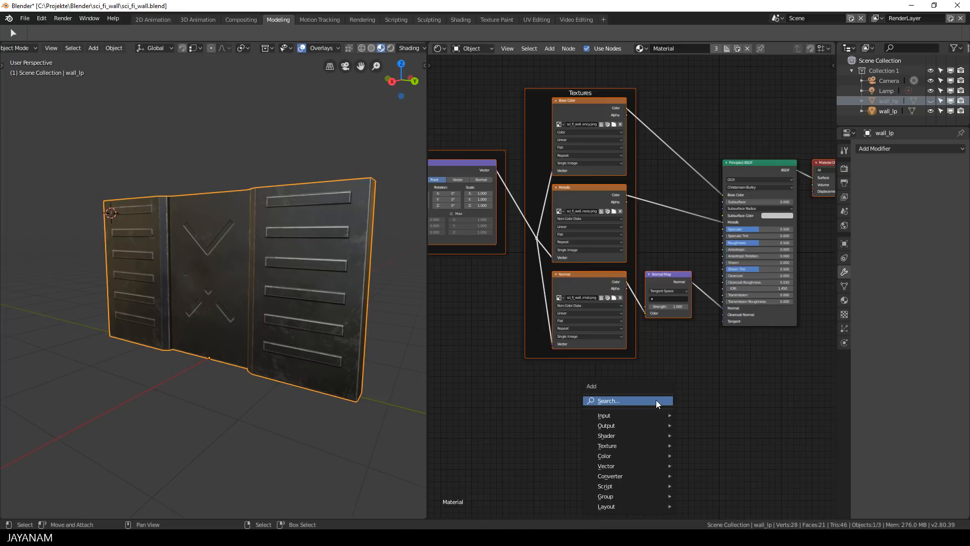
# Step: Add an Emission shader node through the node search
pyautogui.click(627, 400)
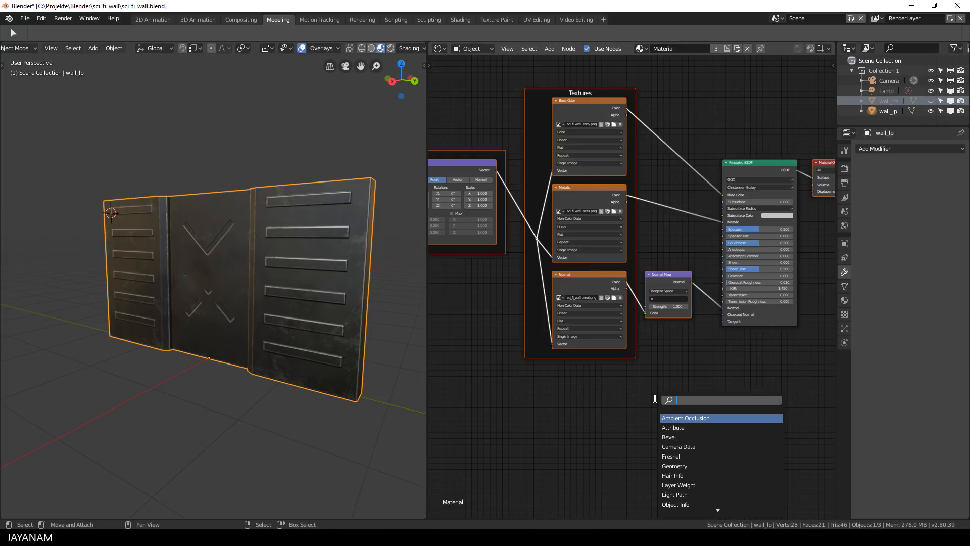
pyautogui.write('em')
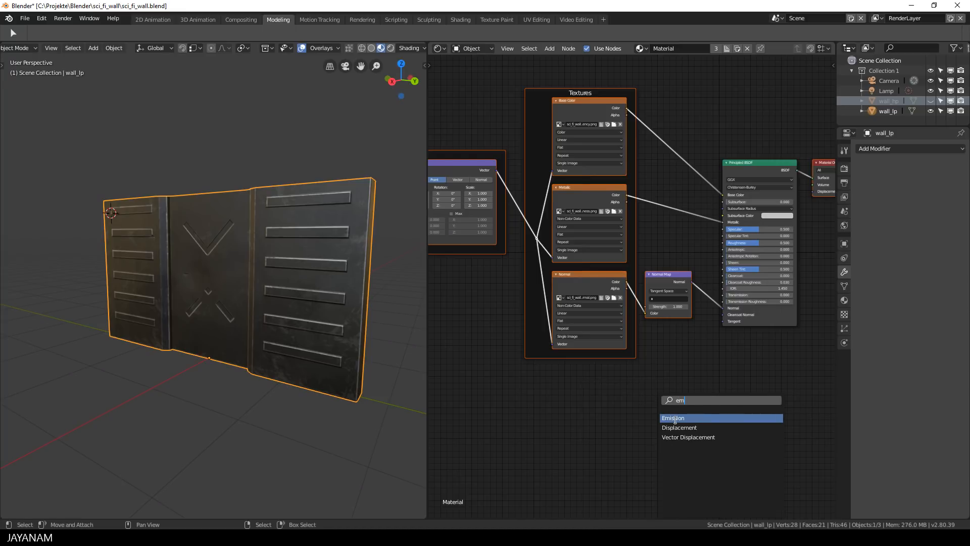
pyautogui.click(673, 418)
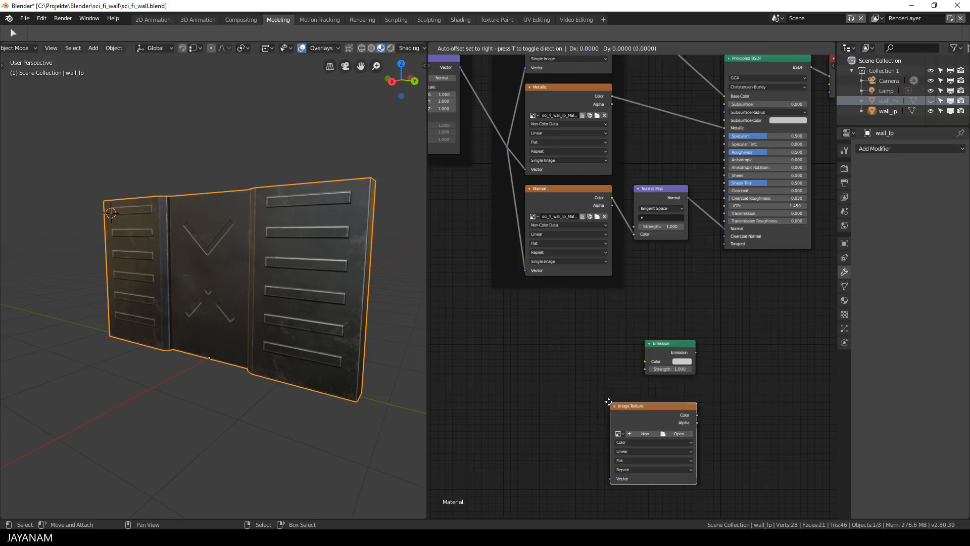
# Step: Load sci_fi_wall_lp_Material_Emission.png into the new image texture node
pyautogui.click(679, 433)
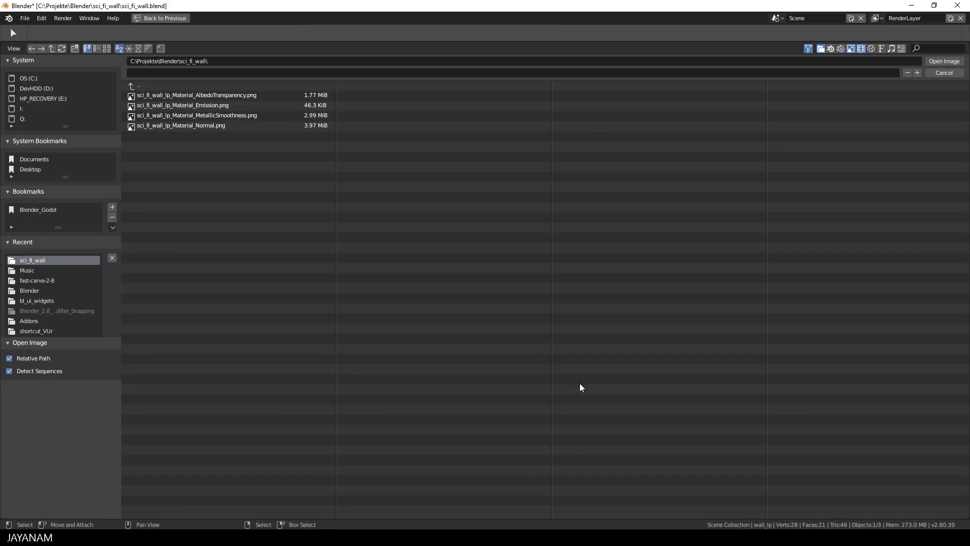
pyautogui.click(182, 106)
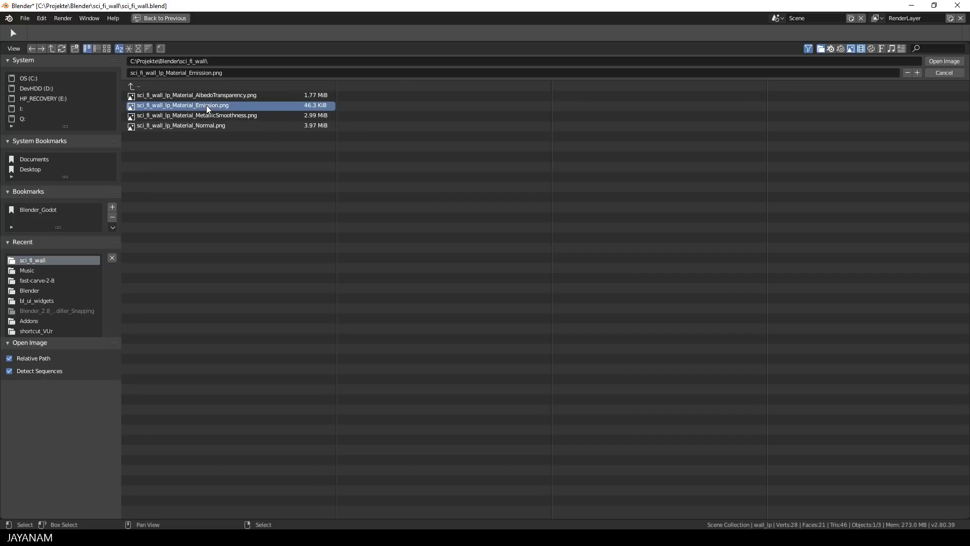
pyautogui.click(944, 60)
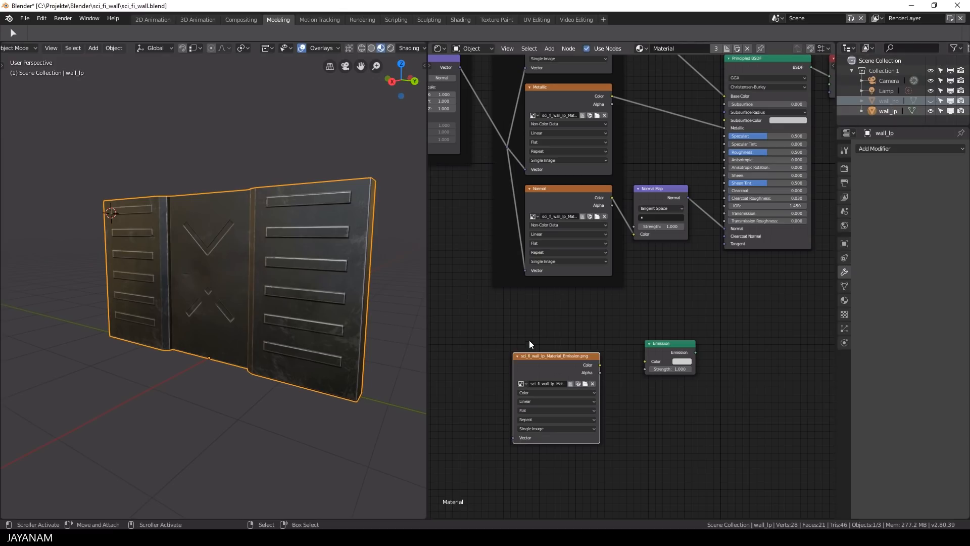
pyautogui.moveTo(597, 365); pyautogui.dragTo(647, 361)
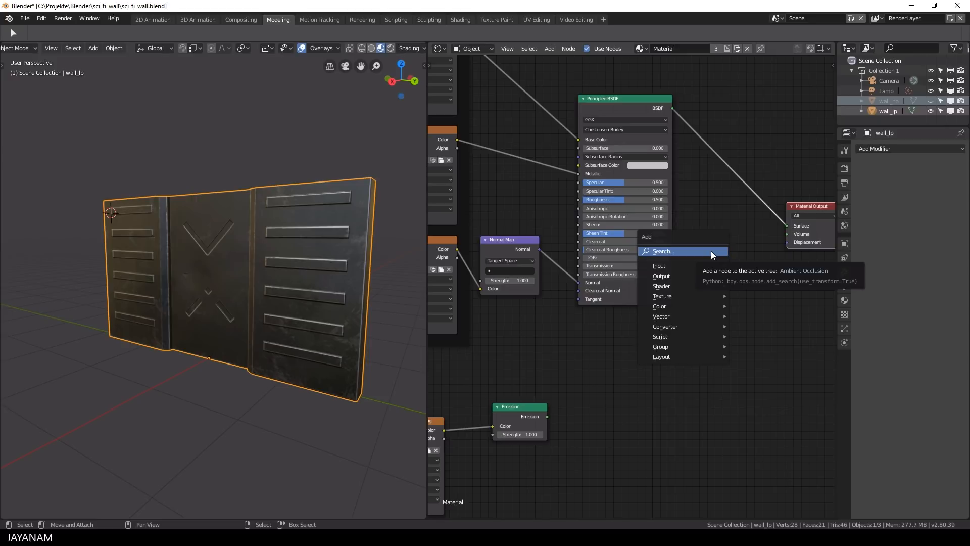
# Step: Combine Principled BSDF and Emission through an Add Shader so the wall's strips glow
pyautogui.write('a')
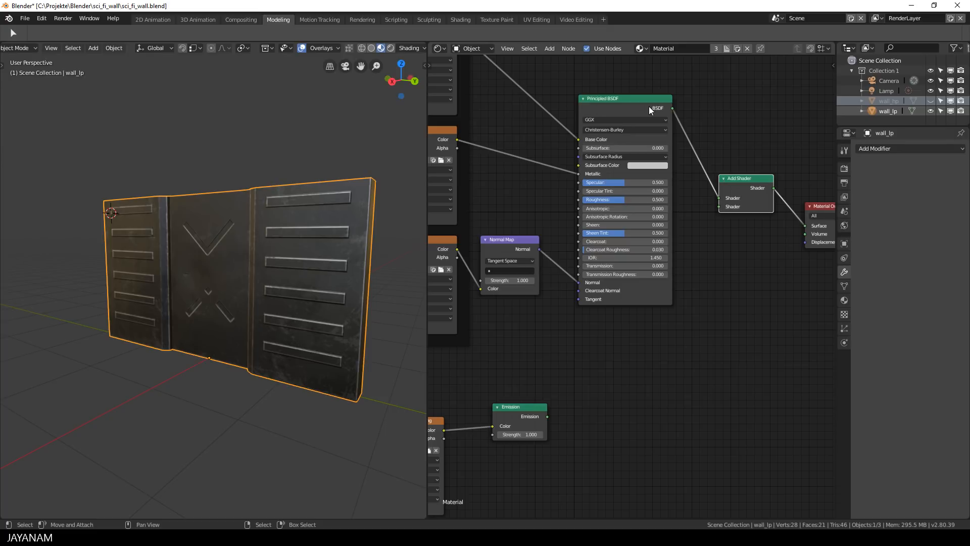
pyautogui.moveTo(531, 411)
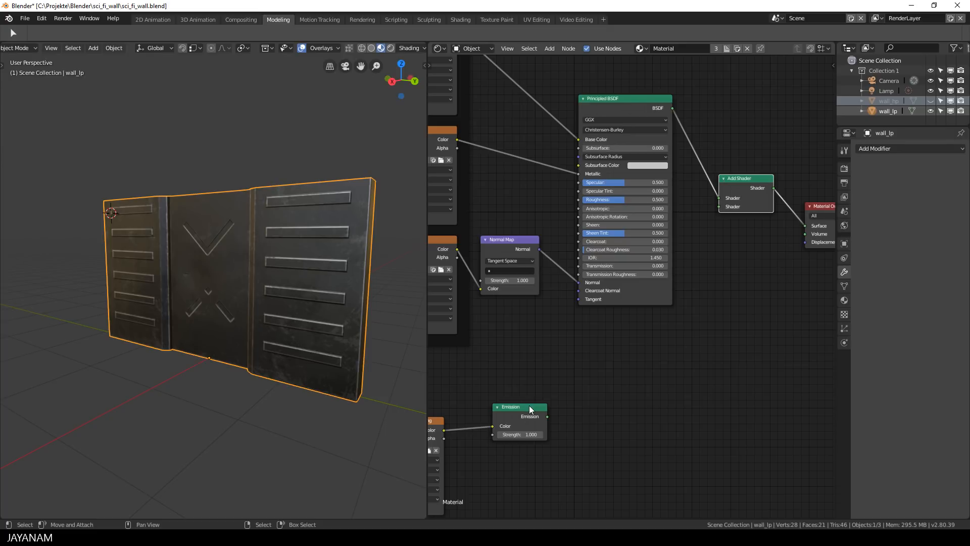
pyautogui.moveTo(520, 406); pyautogui.dragTo(653, 347)
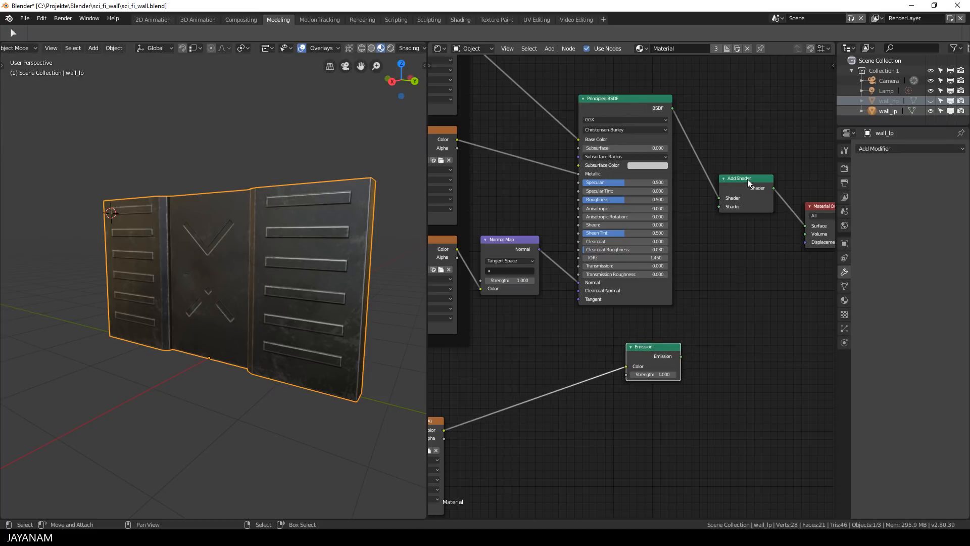
pyautogui.moveTo(741, 179); pyautogui.dragTo(755, 223)
pyautogui.write('9')
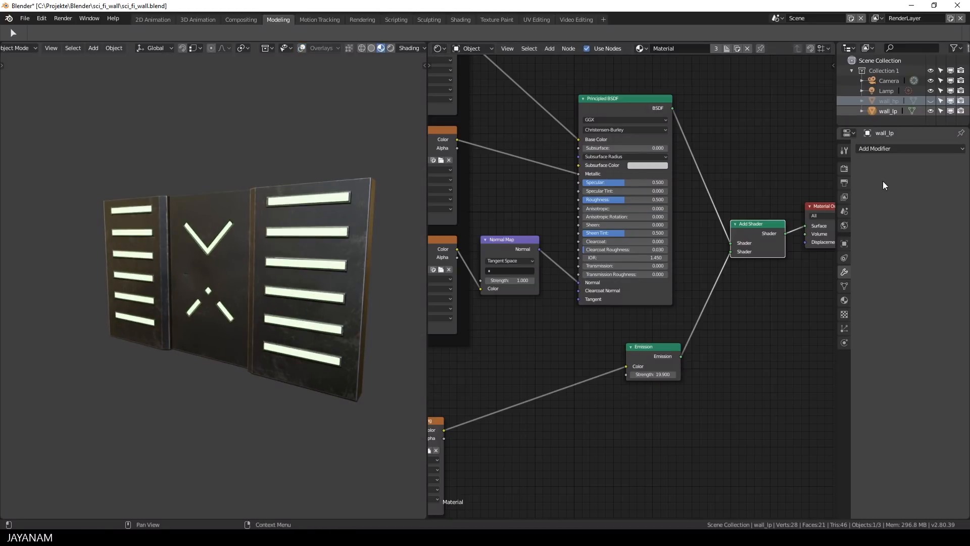
# Step: Enable Eevee Bloom in Render Properties with radius 3.0 and intensity 0.45
pyautogui.click(844, 168)
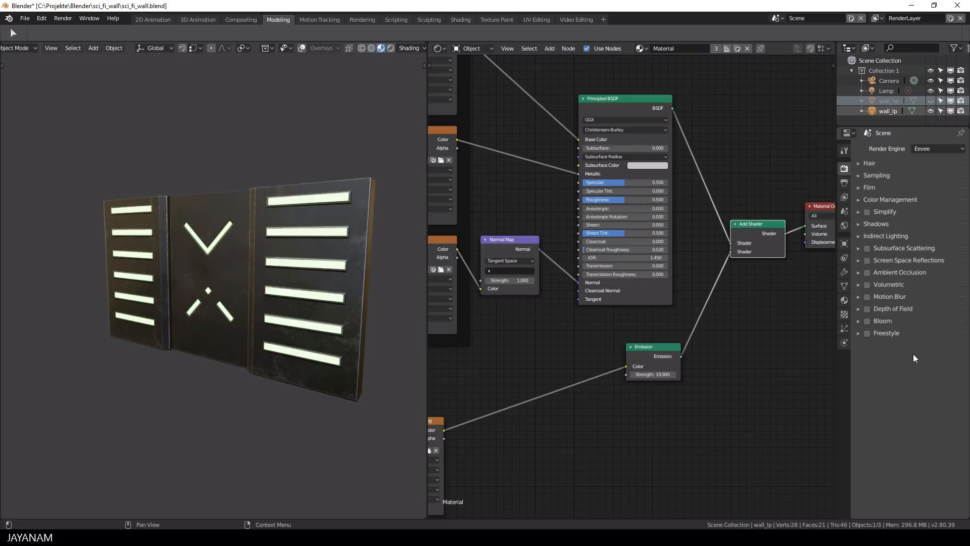
pyautogui.click(867, 322)
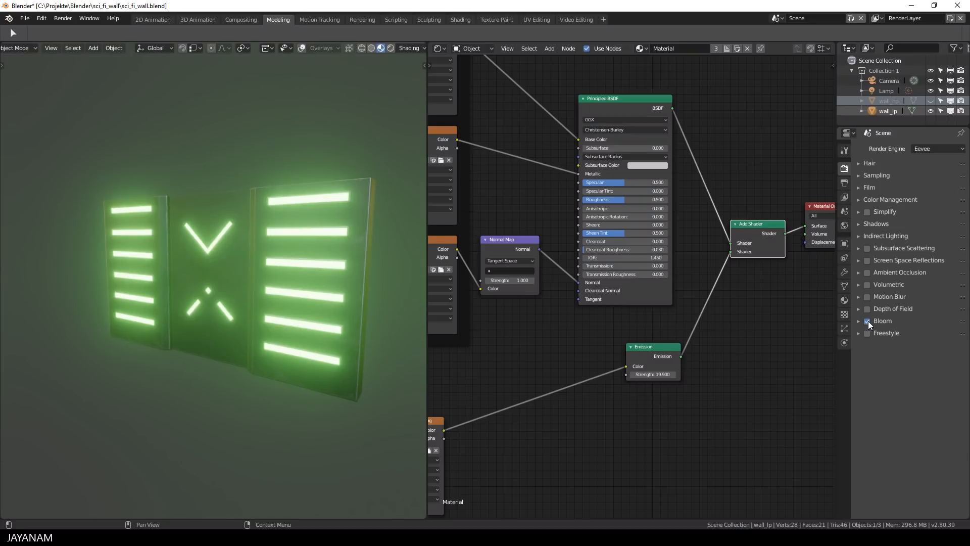
pyautogui.click(859, 321)
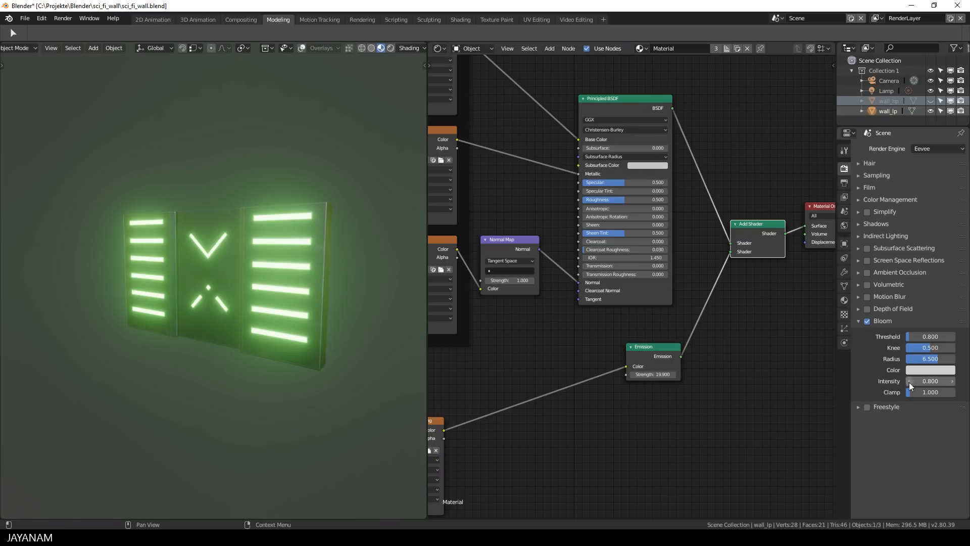
pyautogui.moveTo(947, 359); pyautogui.dragTo(929, 359)
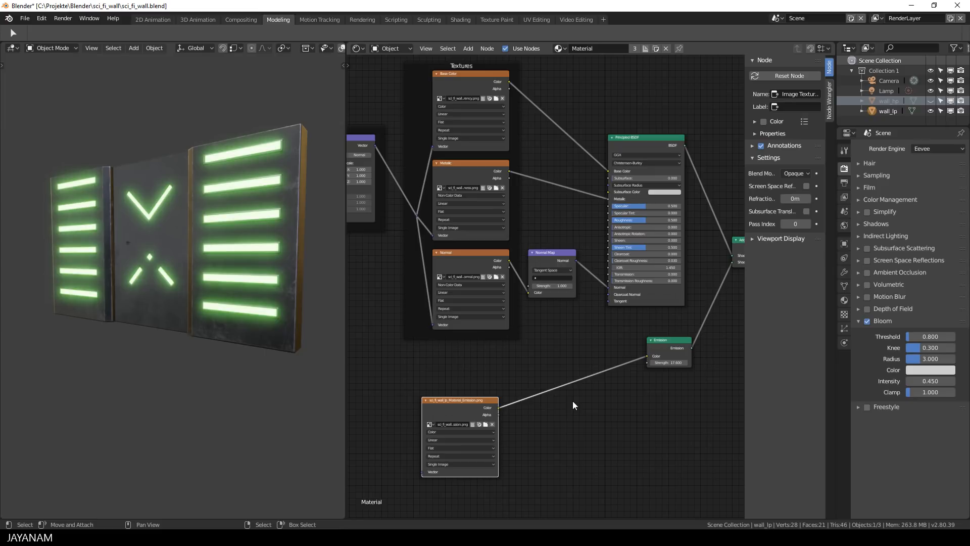
pyautogui.moveTo(630, 424)
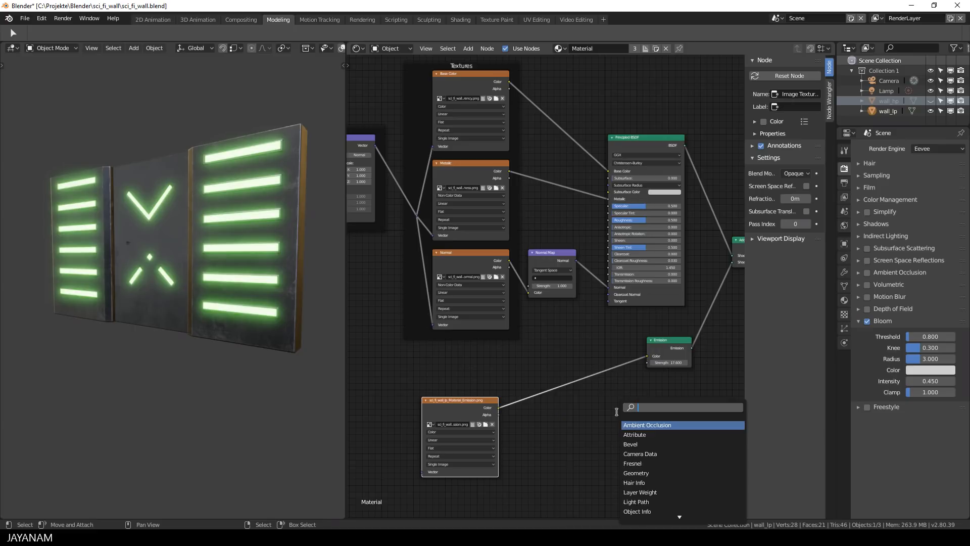
# Step: Insert an RGB Curves node on the emission map link and lift its combined curve
pyautogui.write('rgb')
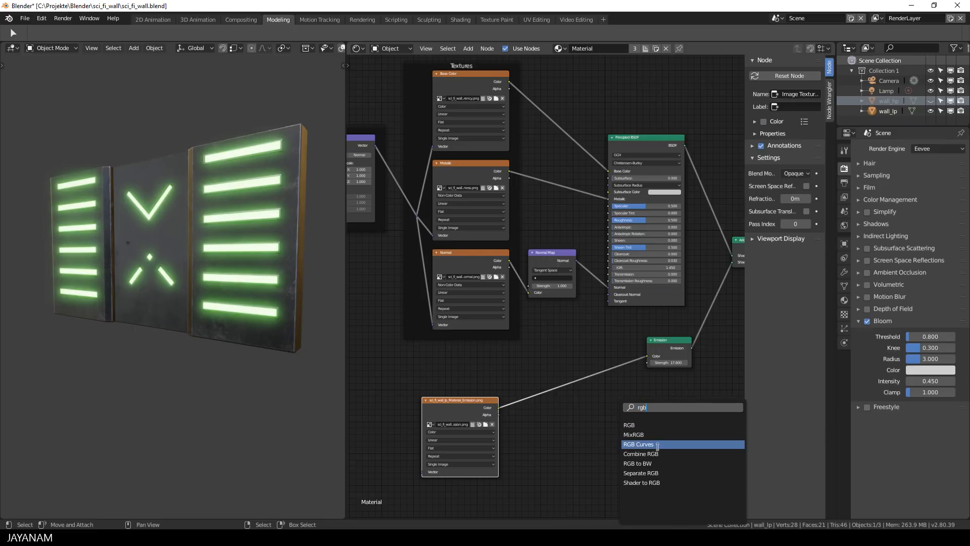
pyautogui.click(638, 445)
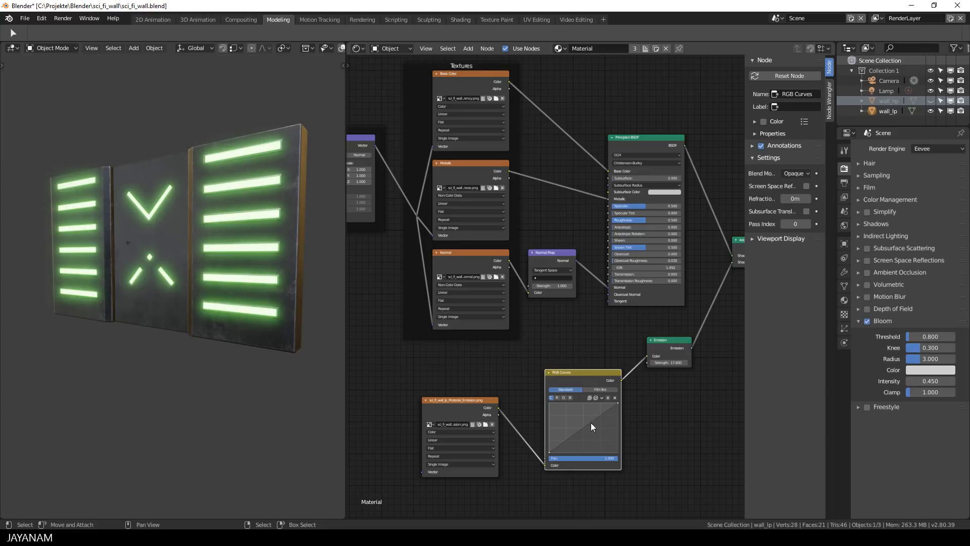
pyautogui.moveTo(593, 425); pyautogui.dragTo(583, 421)
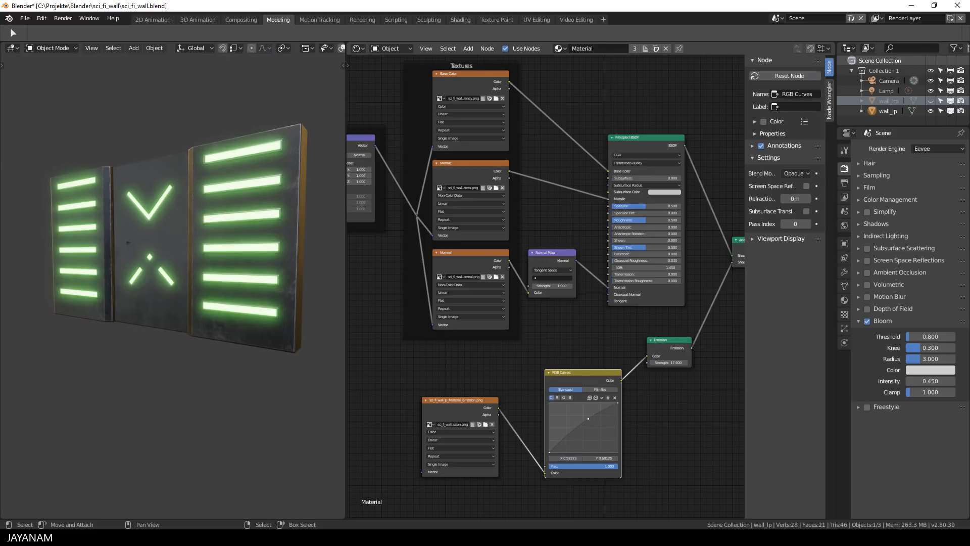
pyautogui.moveTo(586, 418); pyautogui.dragTo(586, 411)
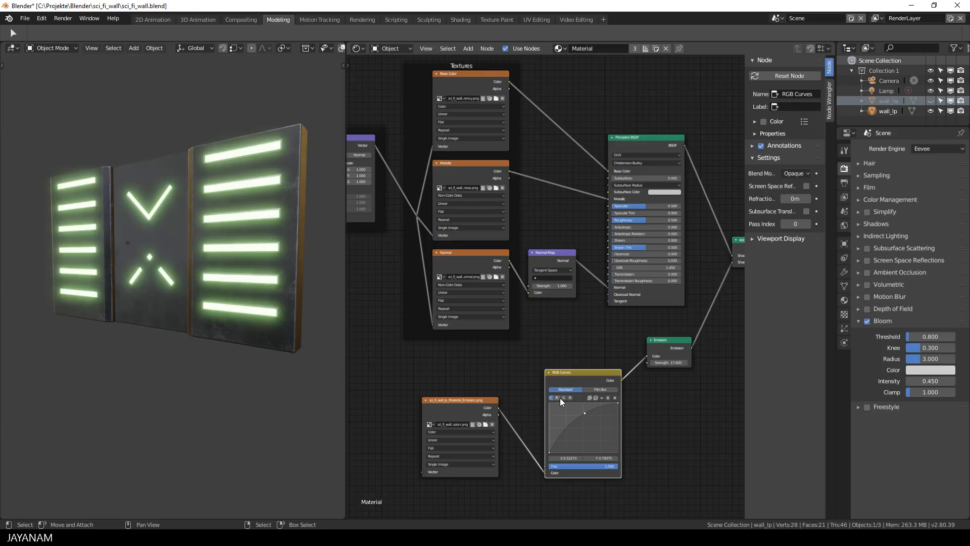
# Step: Lower the red and green curves and raise blue so the glowing strips turn blue
pyautogui.moveTo(585, 413); pyautogui.dragTo(599, 434)
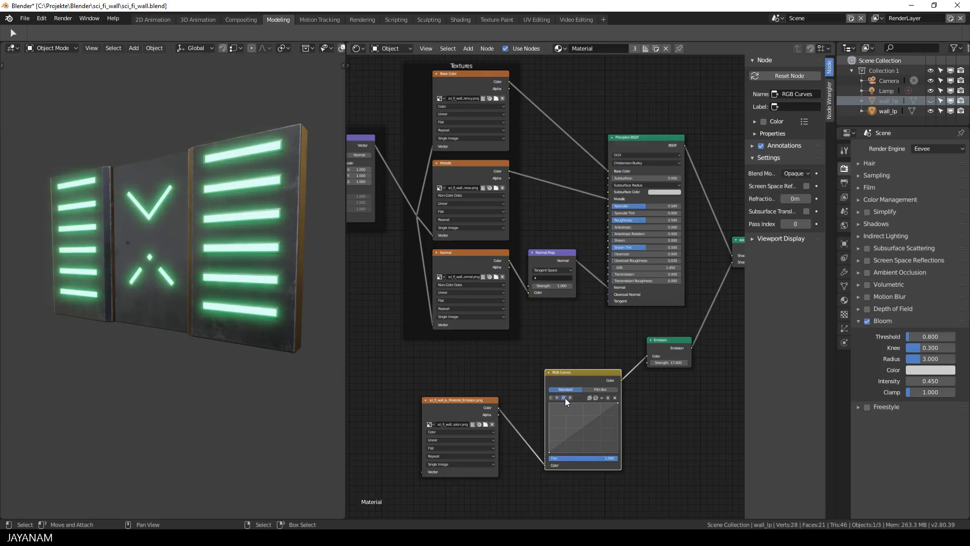
pyautogui.moveTo(564, 402); pyautogui.dragTo(600, 433)
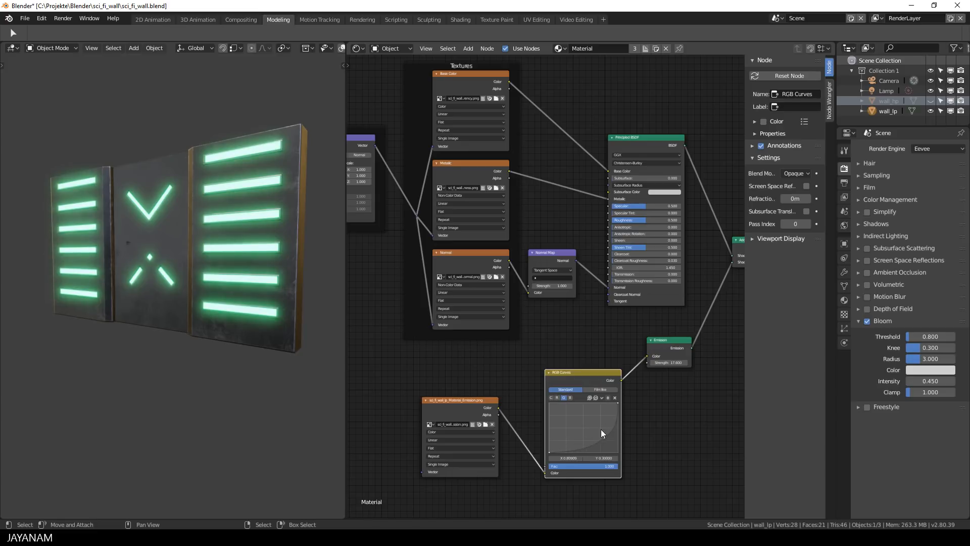
pyautogui.moveTo(600, 433); pyautogui.dragTo(592, 405)
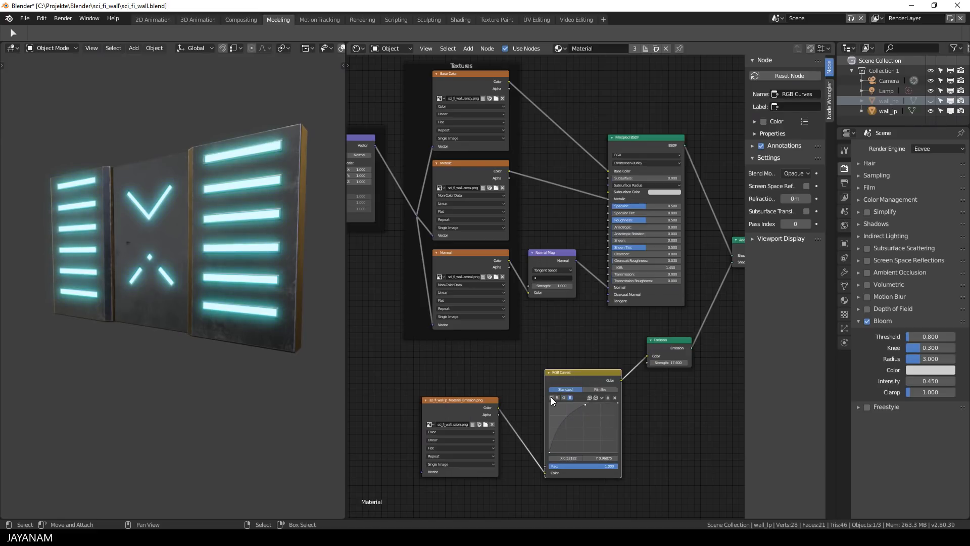
pyautogui.moveTo(585, 402); pyautogui.dragTo(585, 406)
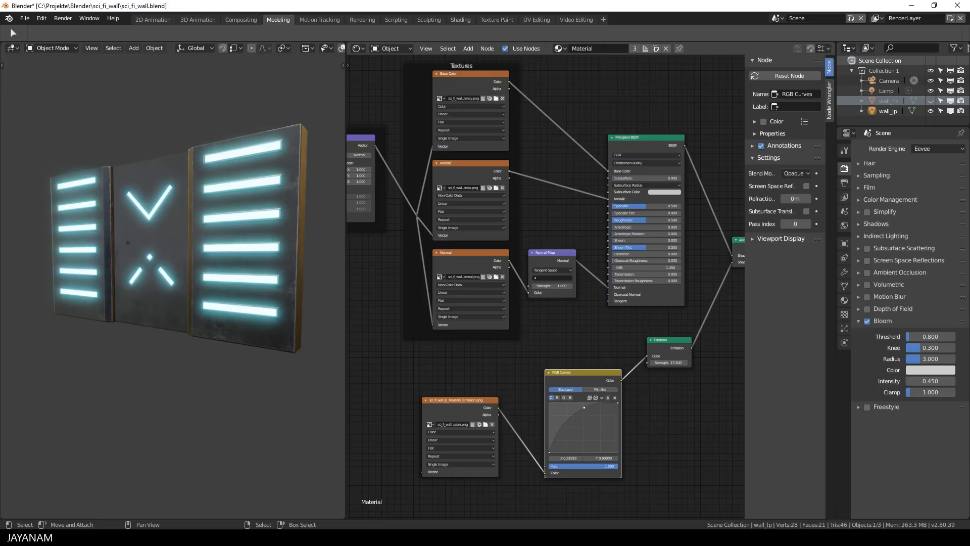